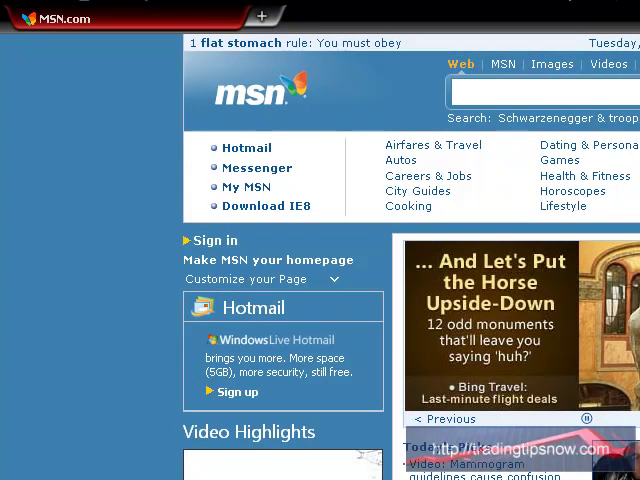
mouse_move(337, 148)
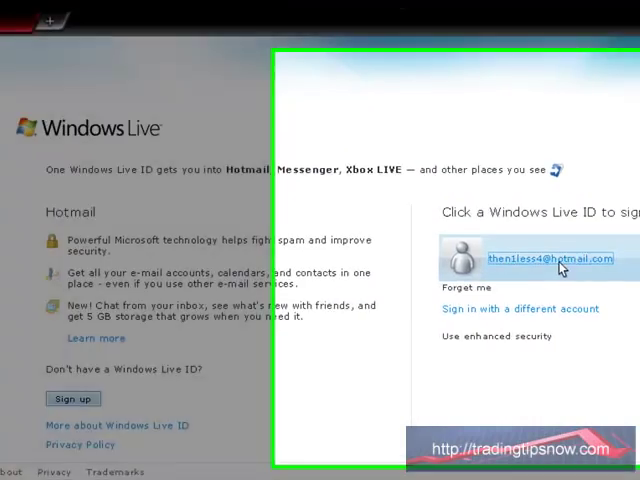
Step: Sign in to the saved Windows Live ID with its password, reaching the Hotmail home page
click(540, 258)
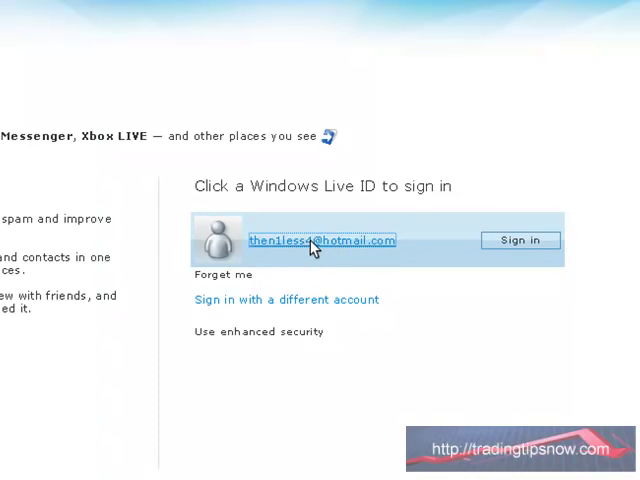
click(320, 240)
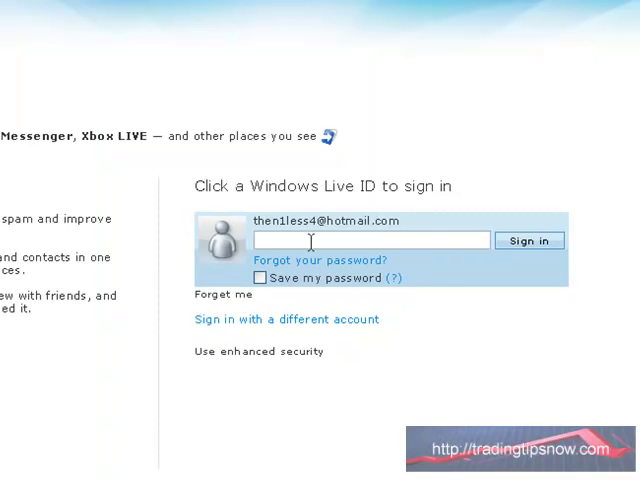
text(password)
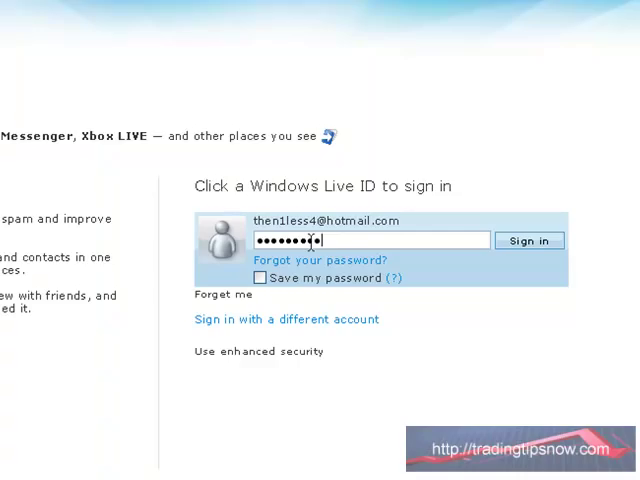
click(529, 241)
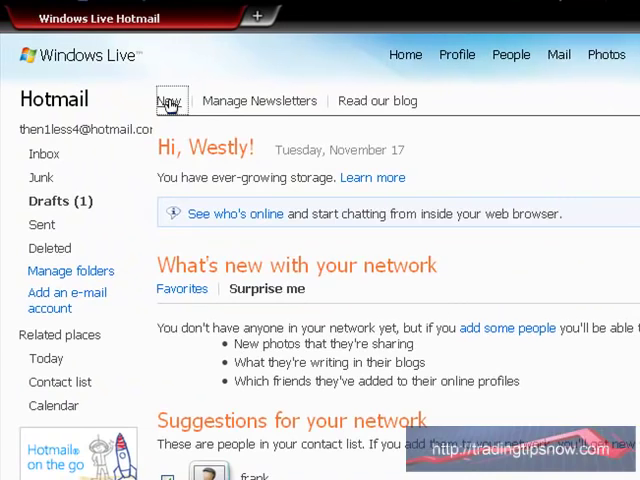
Step: Start a new message addressed to your own account via the 'th' address suggestion
click(170, 100)
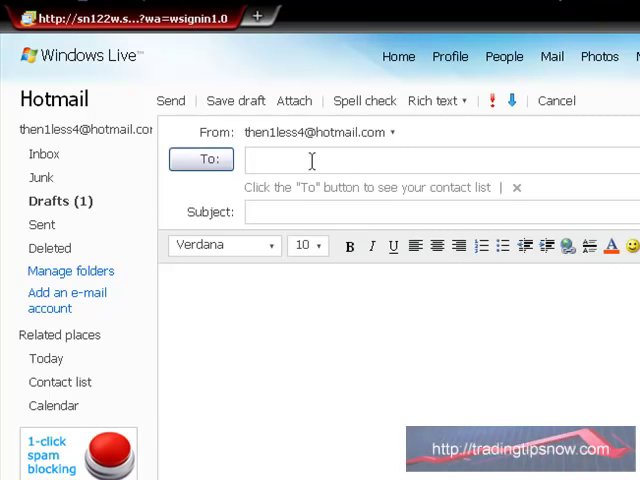
text(th)
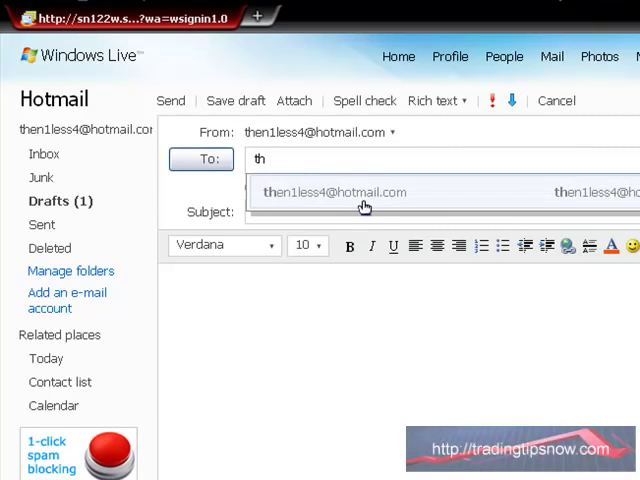
click(333, 192)
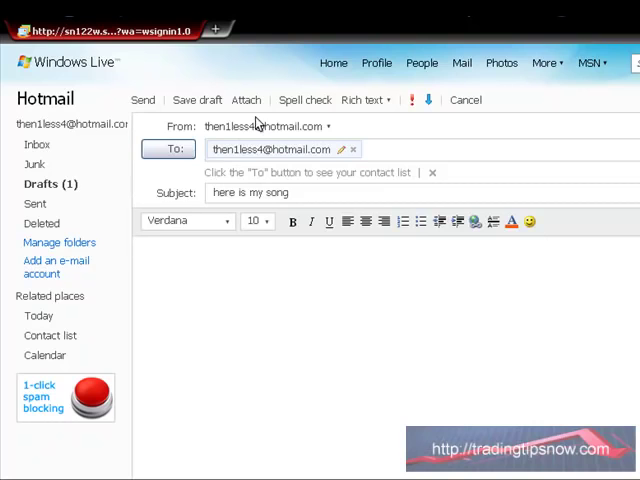
mouse_move(245, 120)
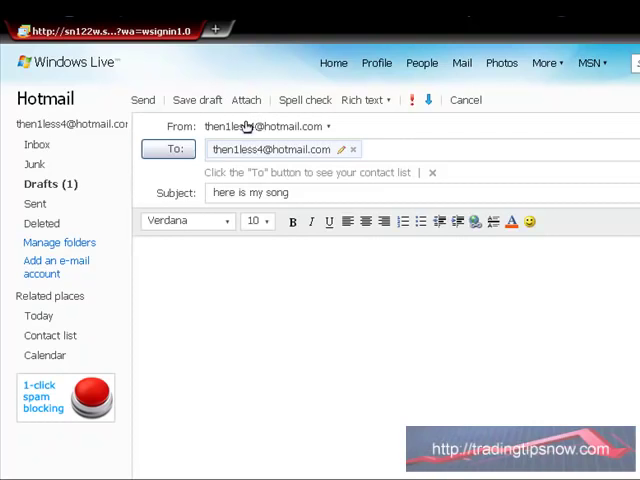
mouse_move(246, 105)
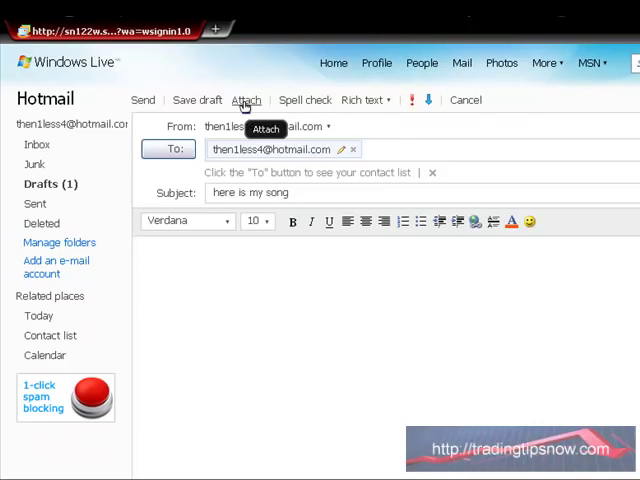
Step: Begin attaching a file and browse the picker through My Documents to the Desktop
click(246, 99)
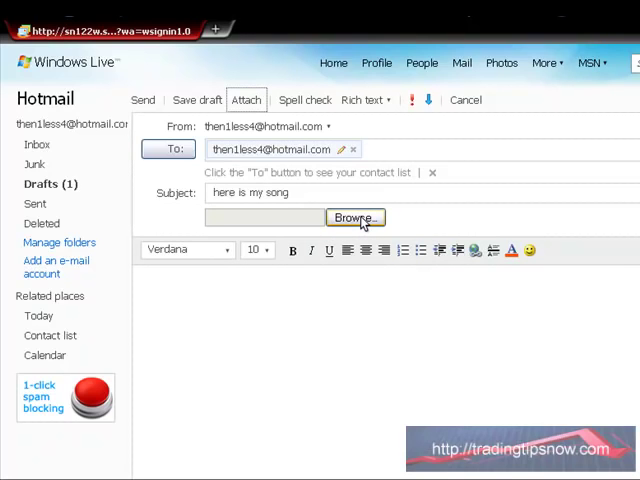
click(355, 217)
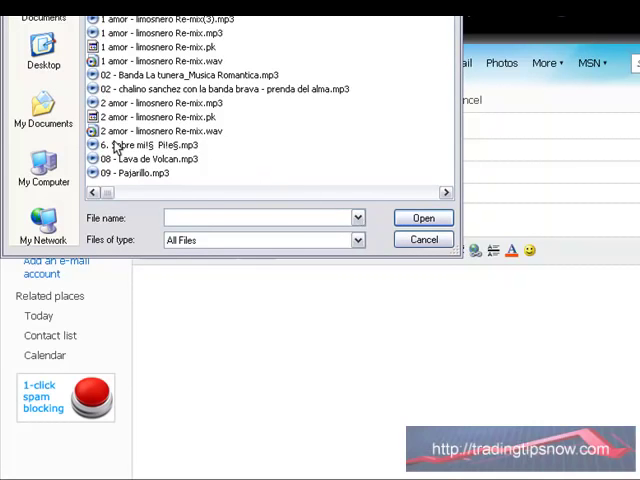
mouse_move(120, 33)
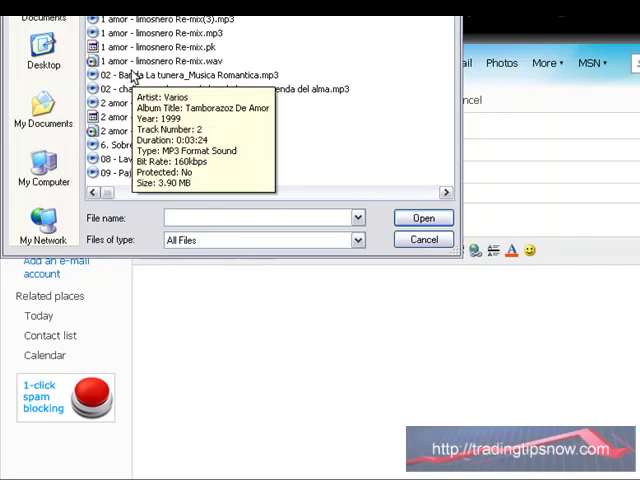
mouse_move(178, 118)
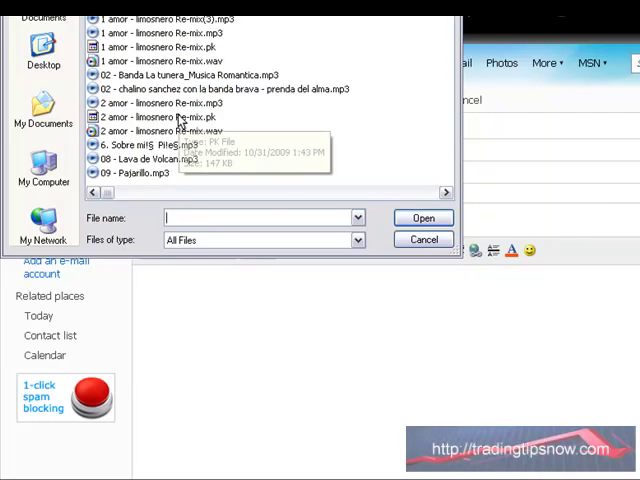
mouse_move(130, 61)
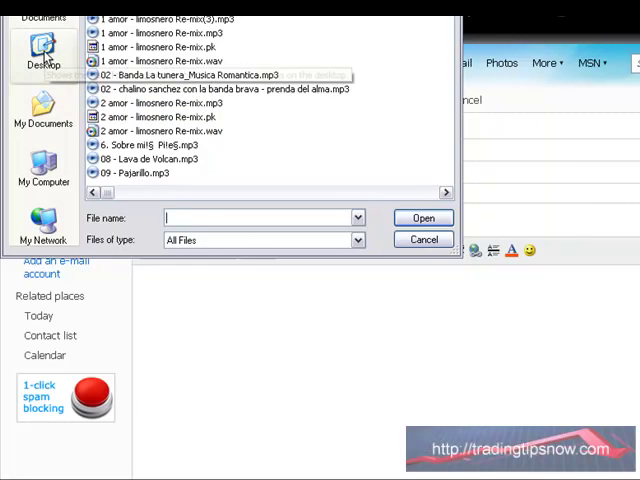
click(43, 110)
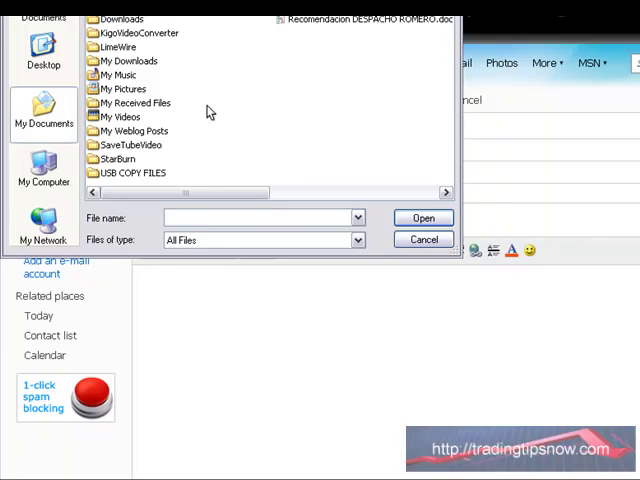
mouse_move(44, 110)
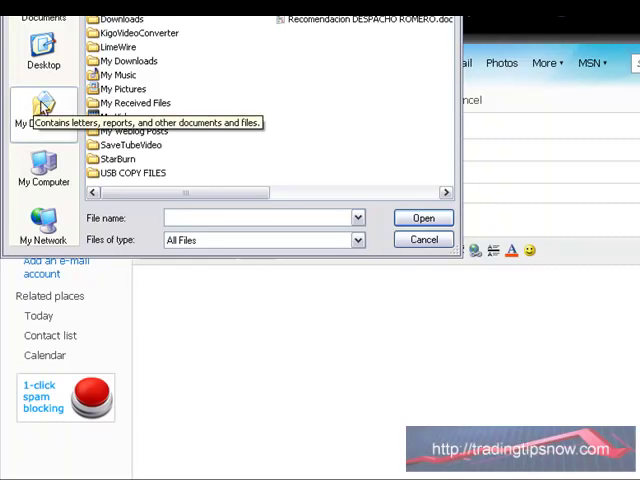
mouse_move(165, 132)
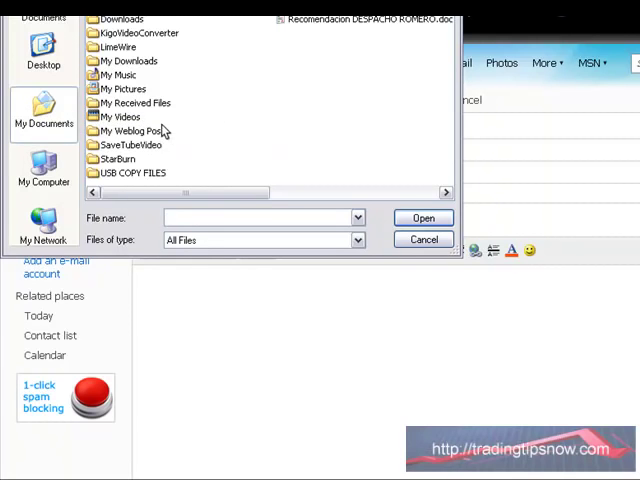
mouse_move(43, 50)
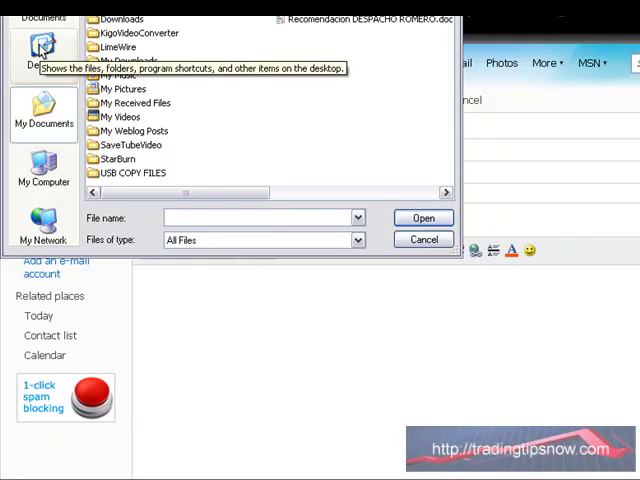
click(42, 50)
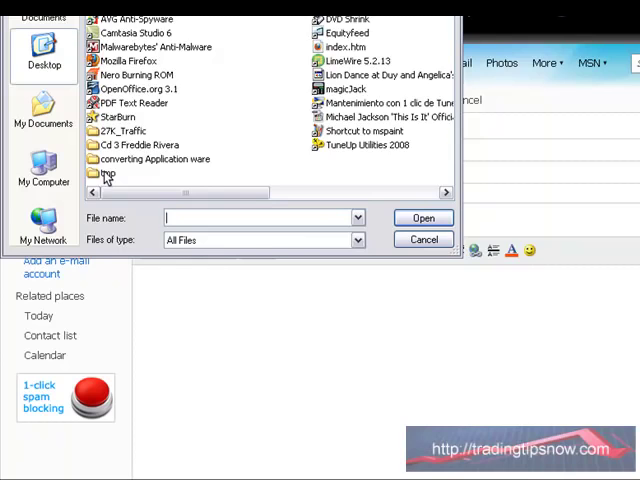
Step: Navigate into the Music folder and choose 'Oldies - Richie Valens - Oh, Donna.mp3'
double_click(105, 174)
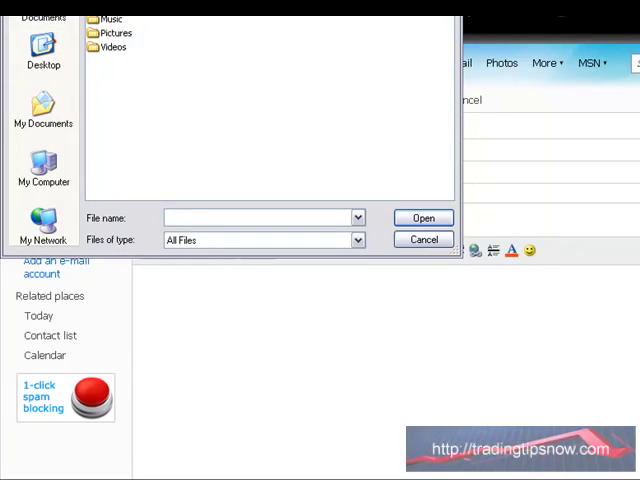
double_click(112, 18)
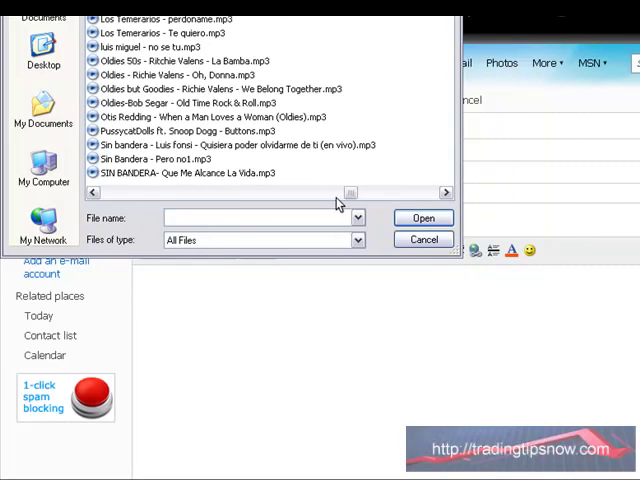
mouse_move(150, 88)
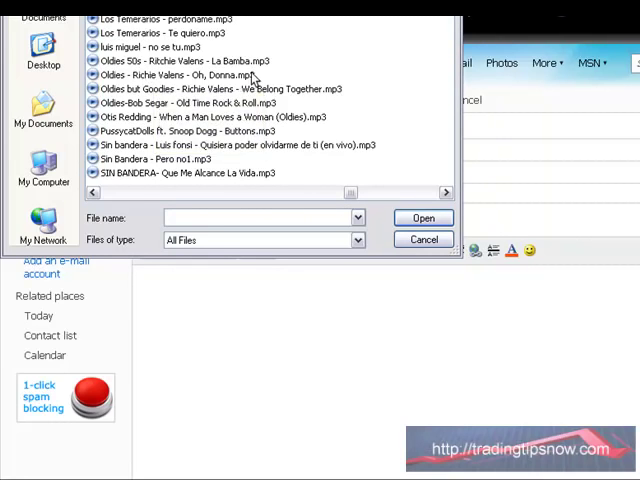
mouse_move(170, 90)
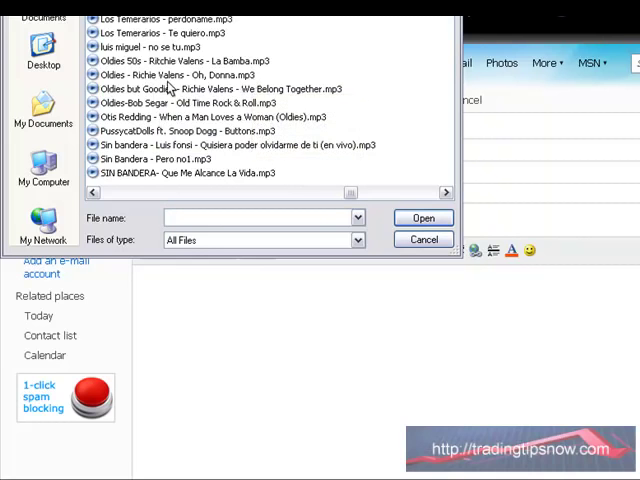
click(175, 74)
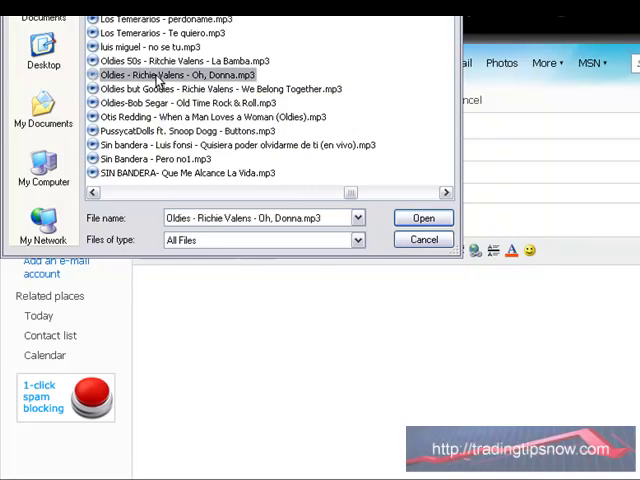
Step: Confirm the Oh, Donna mp3 so it uploads as a 2.2 MB attachment
click(423, 217)
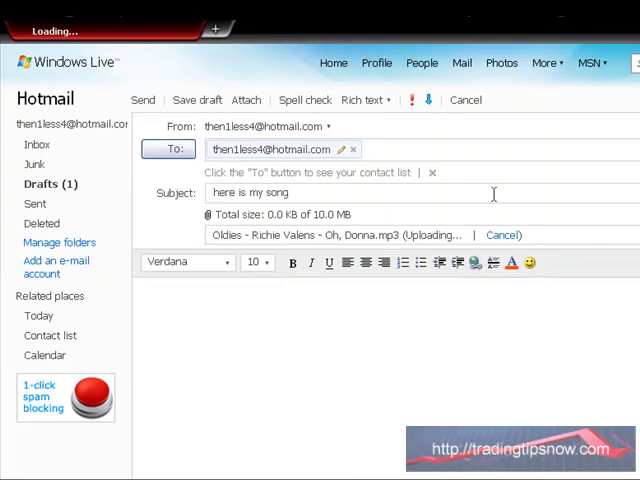
mouse_move(255, 262)
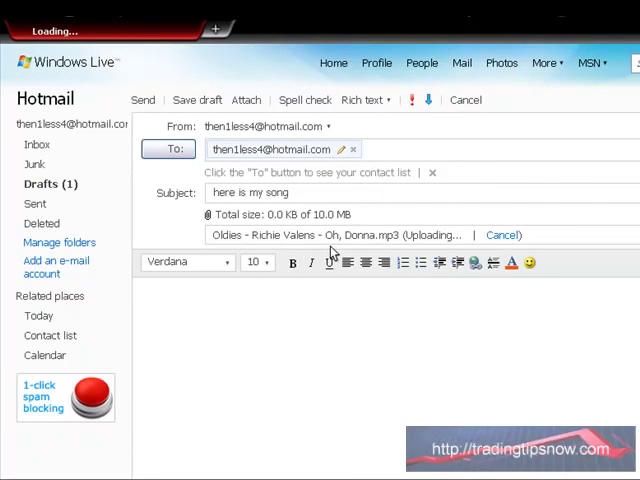
mouse_move(405, 263)
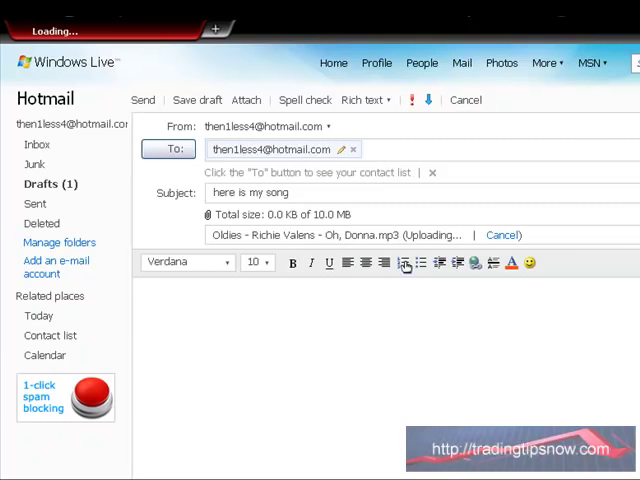
mouse_move(432, 255)
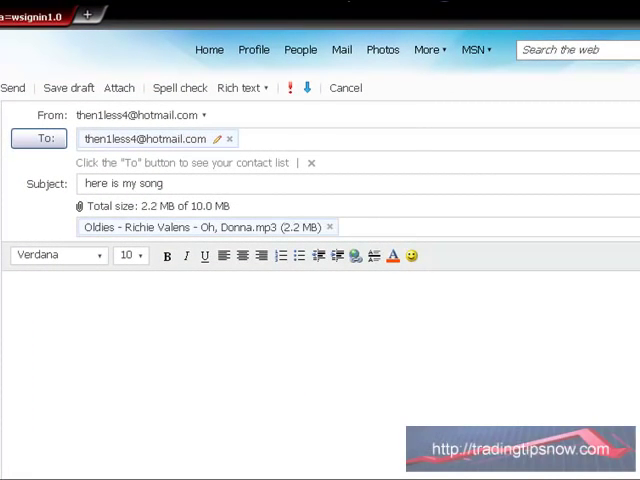
mouse_move(365, 214)
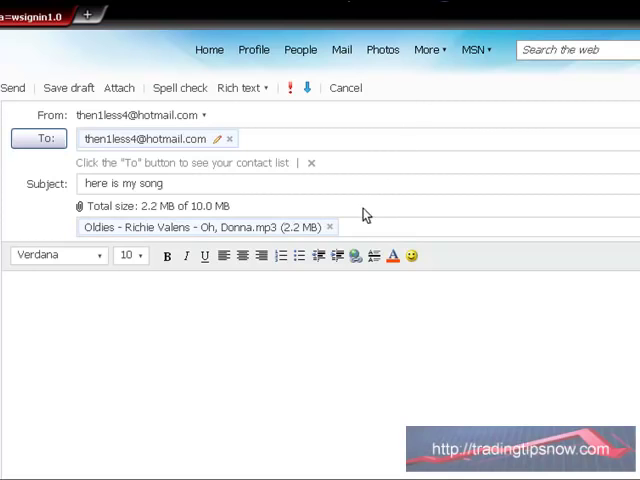
mouse_move(229, 253)
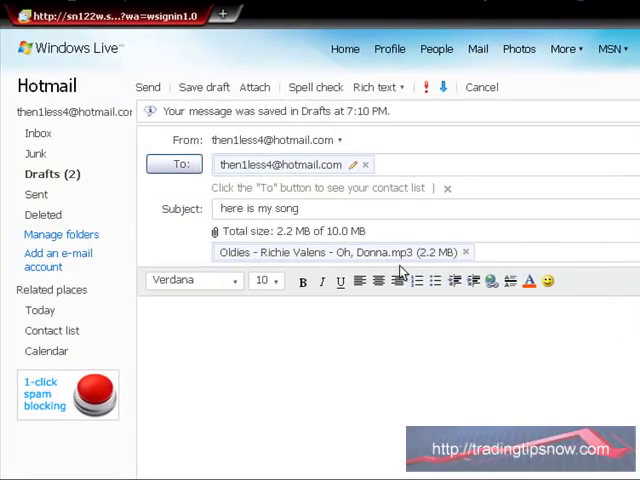
mouse_move(265, 273)
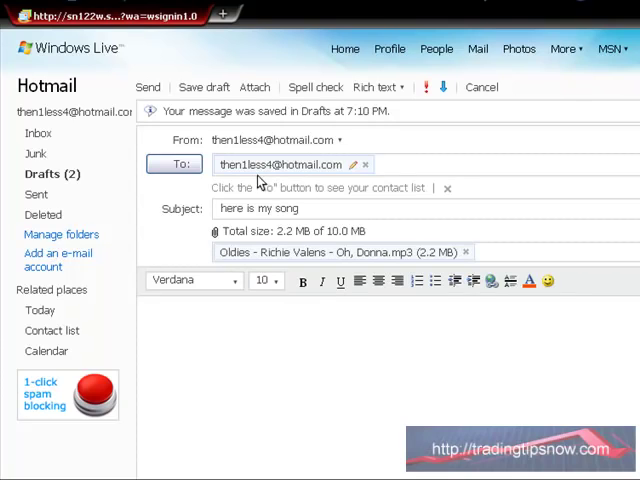
mouse_move(333, 196)
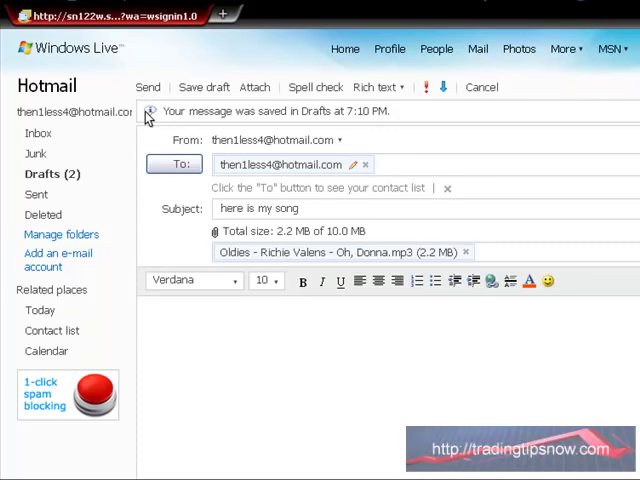
mouse_move(148, 87)
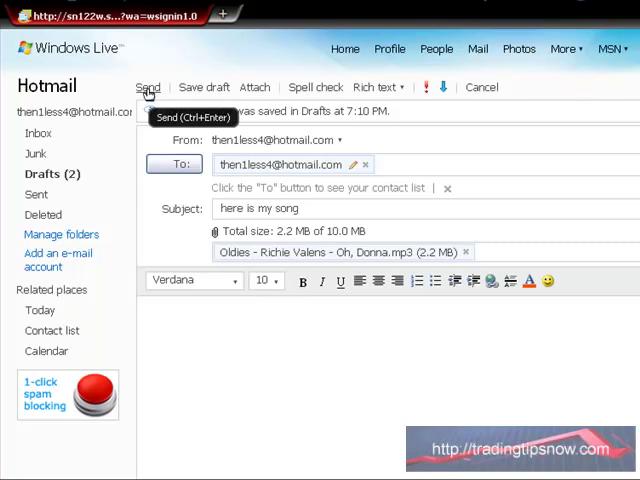
Step: Send the 'here is my song' email with the Oh, Donna mp3 to your own address
click(148, 87)
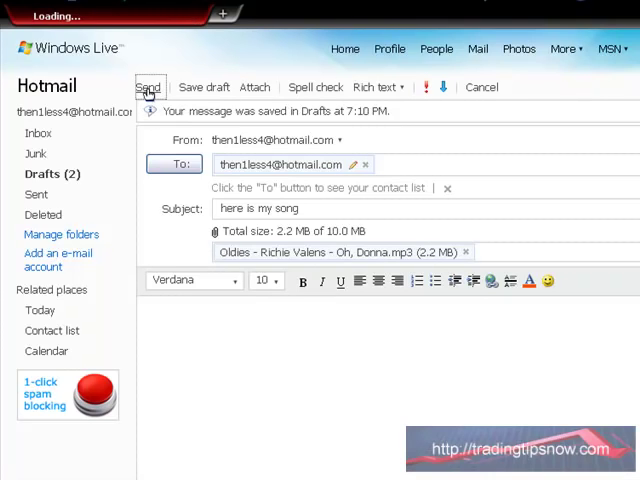
click(149, 87)
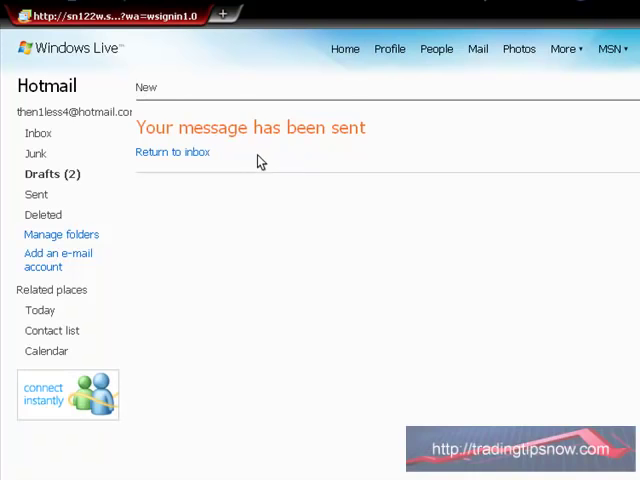
mouse_move(182, 170)
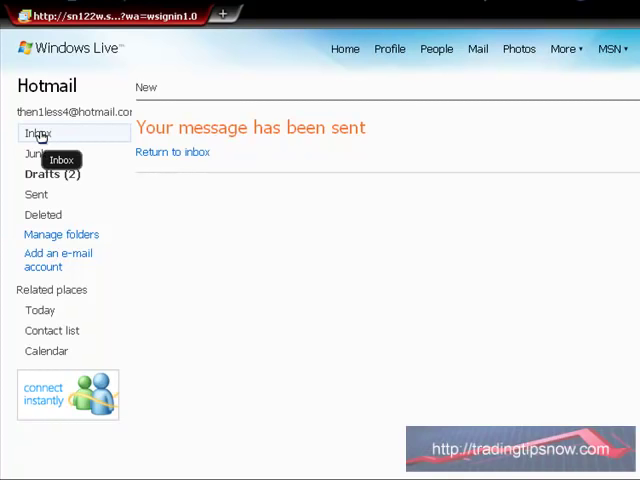
Step: Find the received 'here is my song' email in the inbox and start opening its mp3 attachment
click(38, 133)
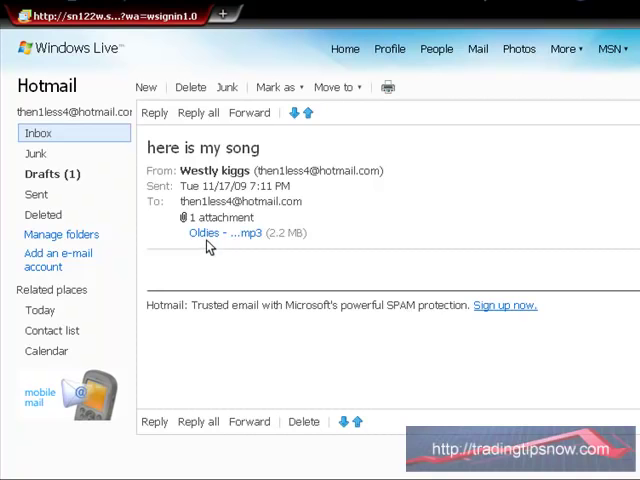
mouse_move(284, 247)
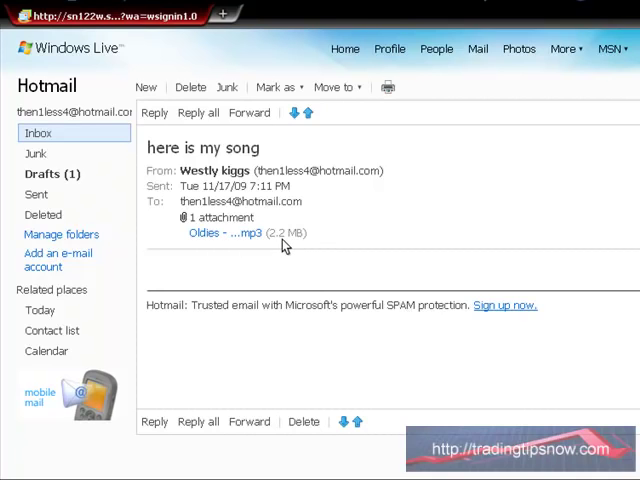
mouse_move(228, 234)
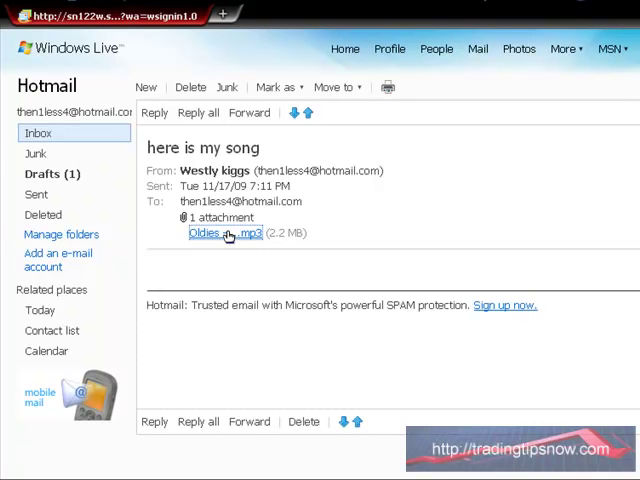
click(215, 233)
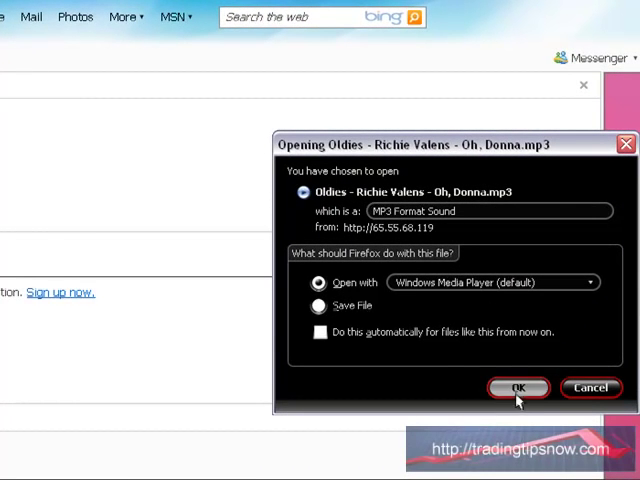
Step: Hand the Oh, Donna mp3 to Windows Media Player and return to the received message
click(518, 388)
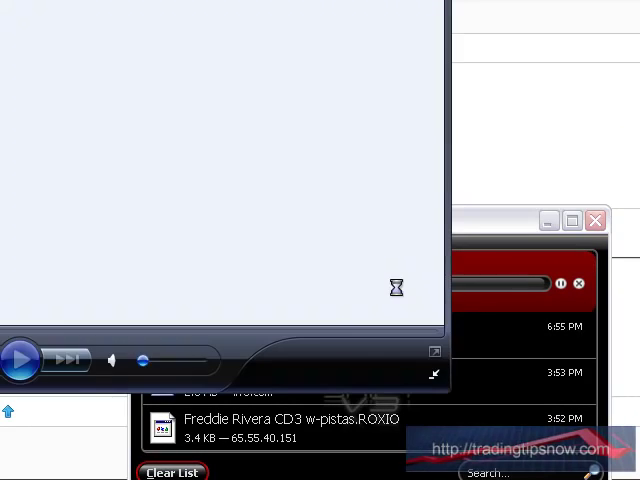
click(18, 359)
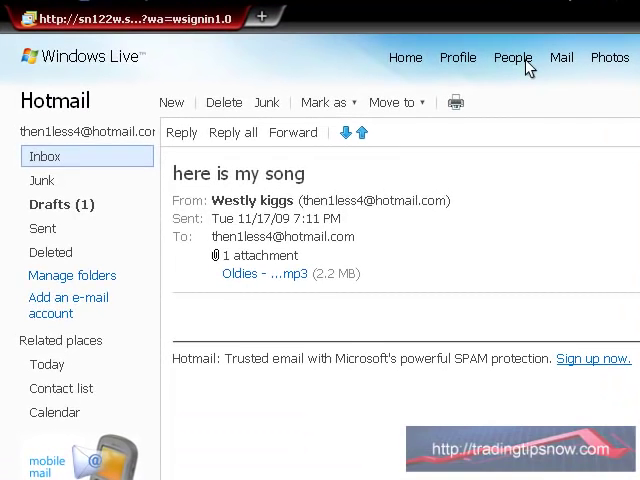
mouse_move(65, 160)
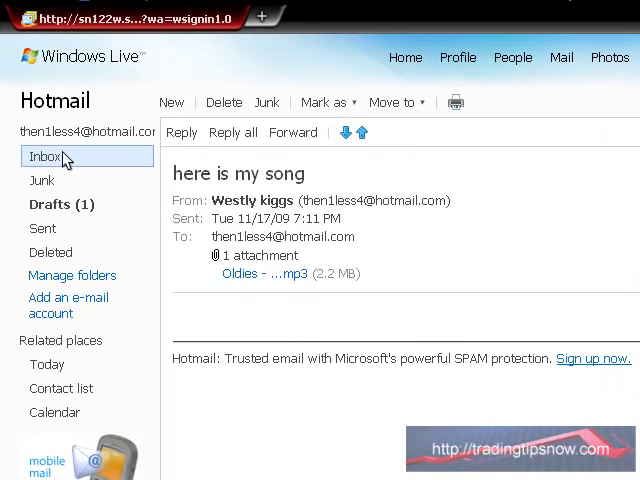